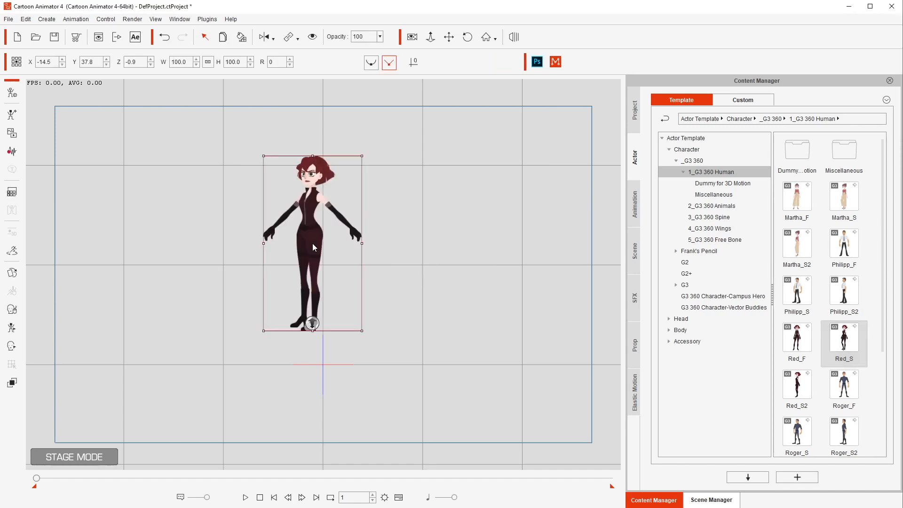
Place Red_S in the dark forest background with Run Fast and Red Jump clips
double_click(843, 263)
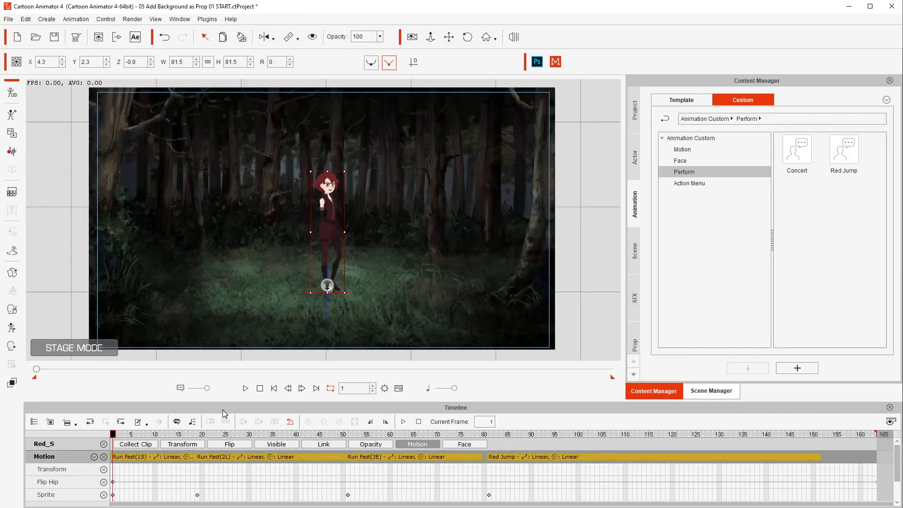
left_click(245, 387)
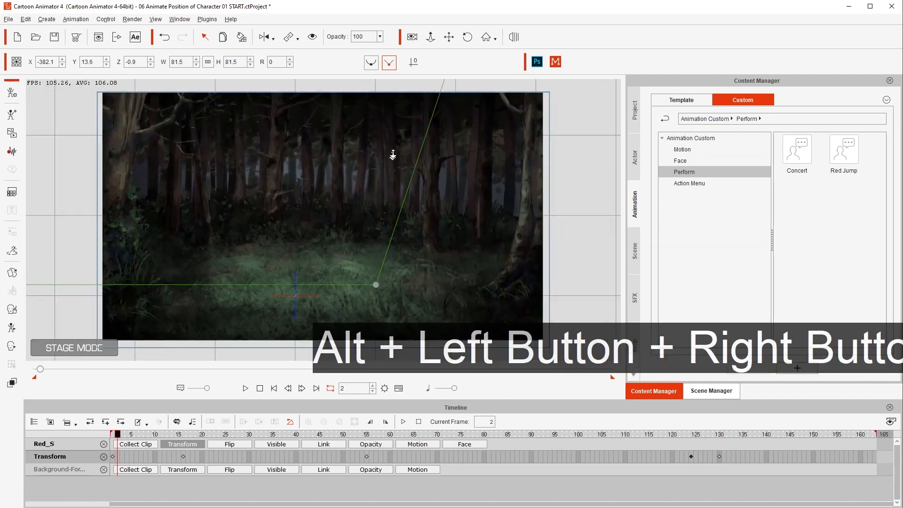
Play back Red_S running in from the left into the forest
left_click(244, 387)
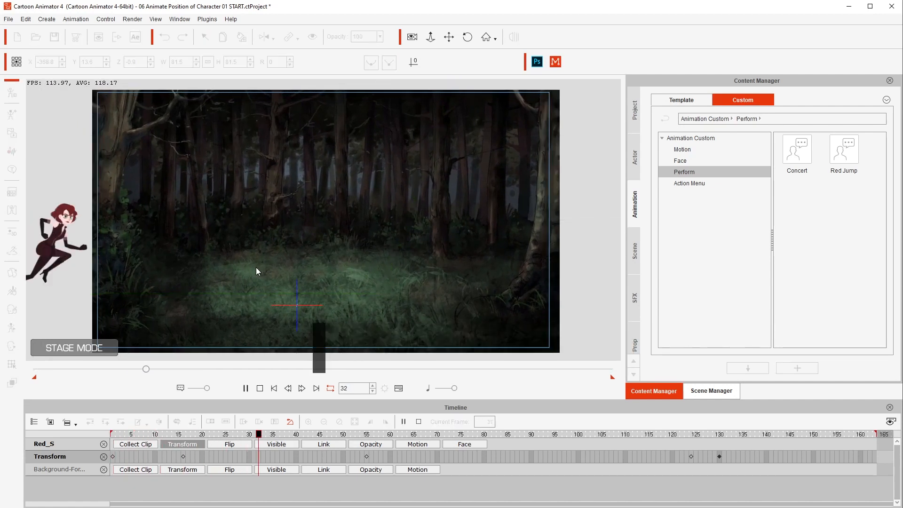
left_click(246, 388)
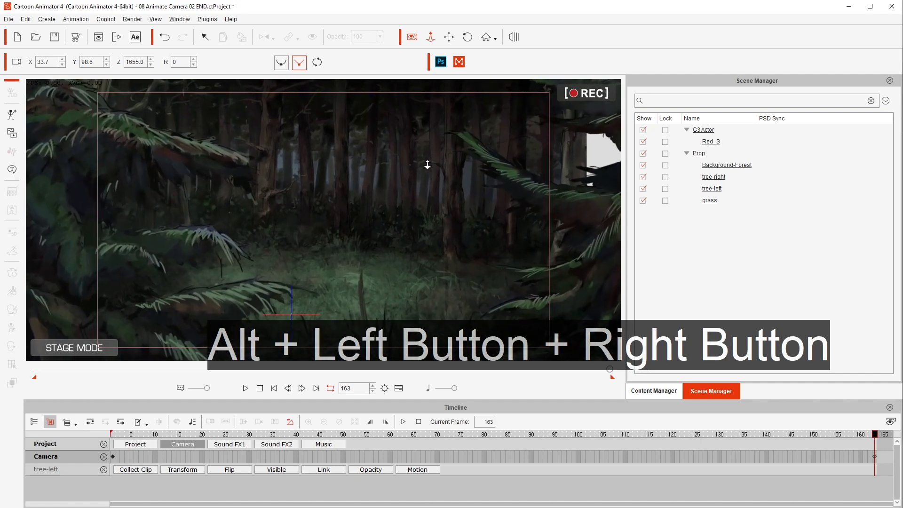
Play back the camera move through the forest framed by tree-left, tree-right and grass
left_click(245, 388)
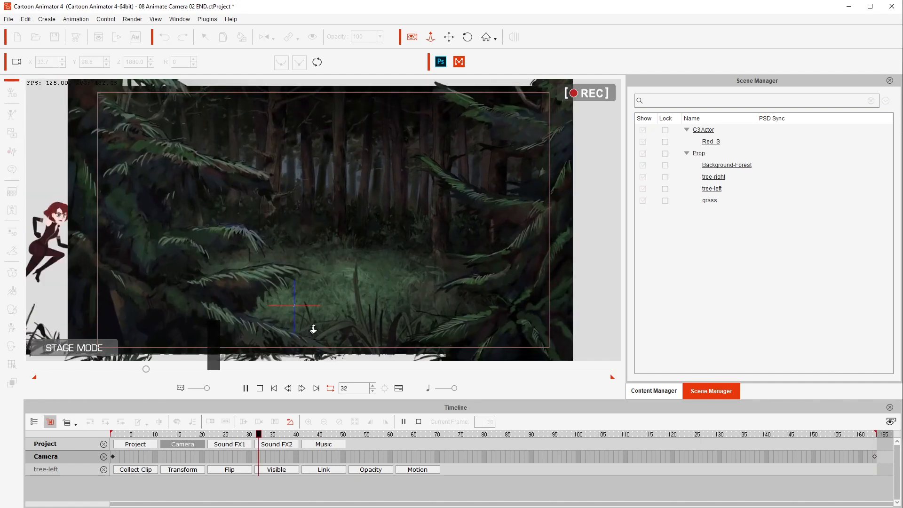
left_click(244, 387)
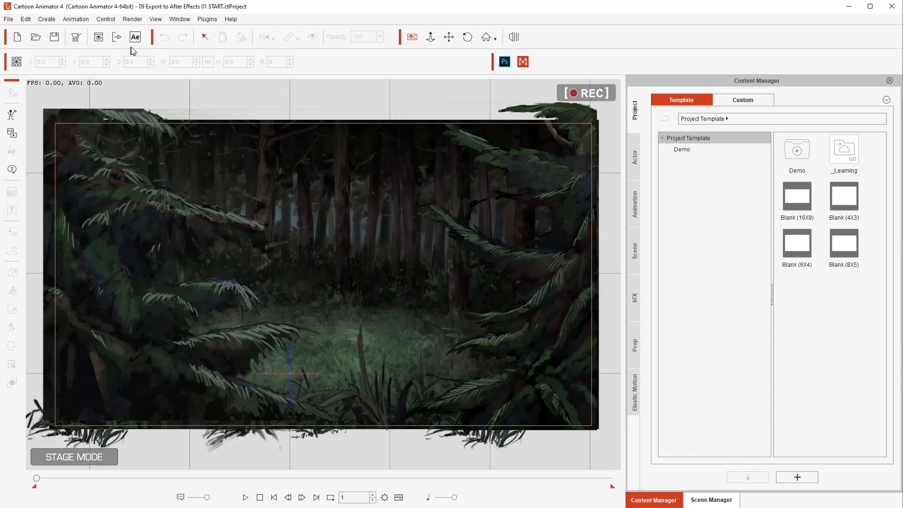
Open the Export to After Effects dialog and go to its Download Script page
left_click(135, 36)
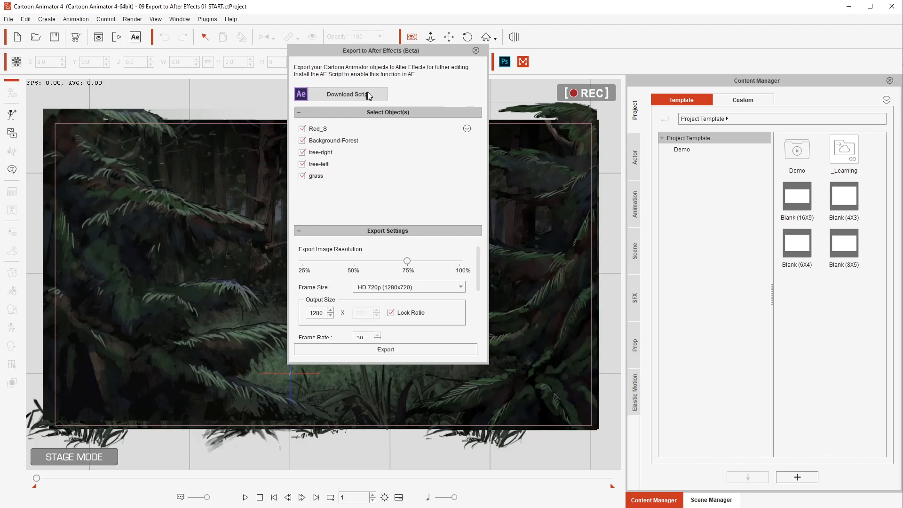
mouse_move(328, 94)
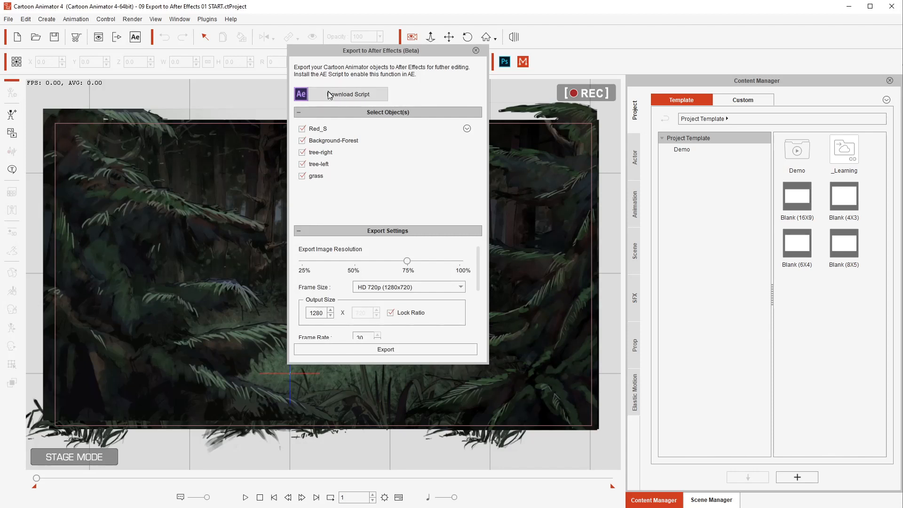
mouse_move(345, 94)
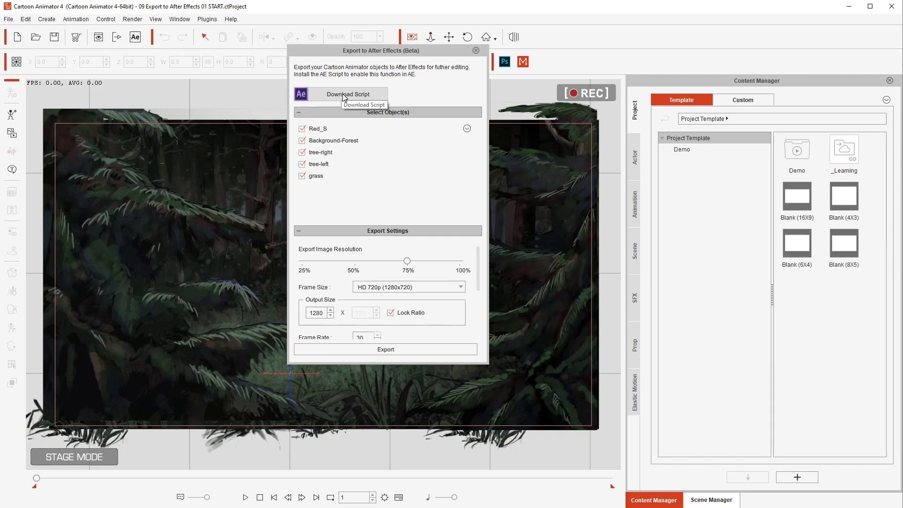
left_click(347, 94)
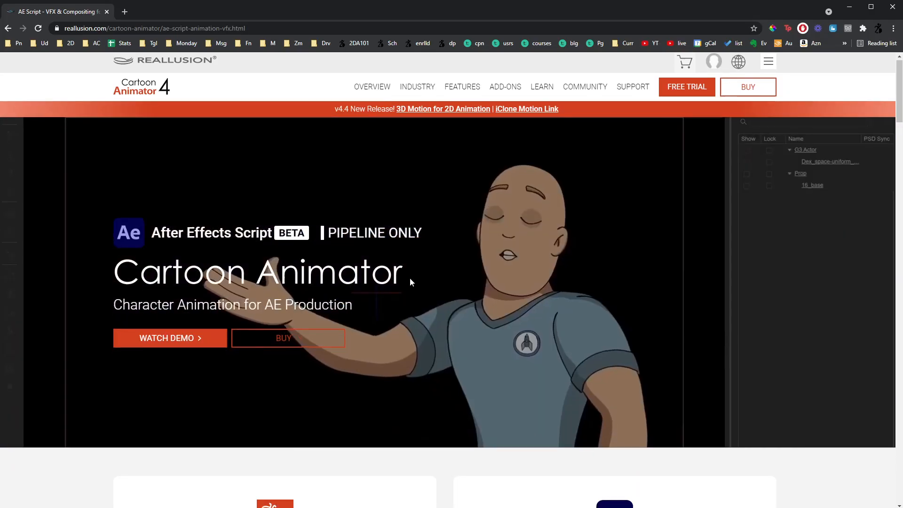
Scroll through Reallusion's After Effects Script download page
scroll("down", 3)
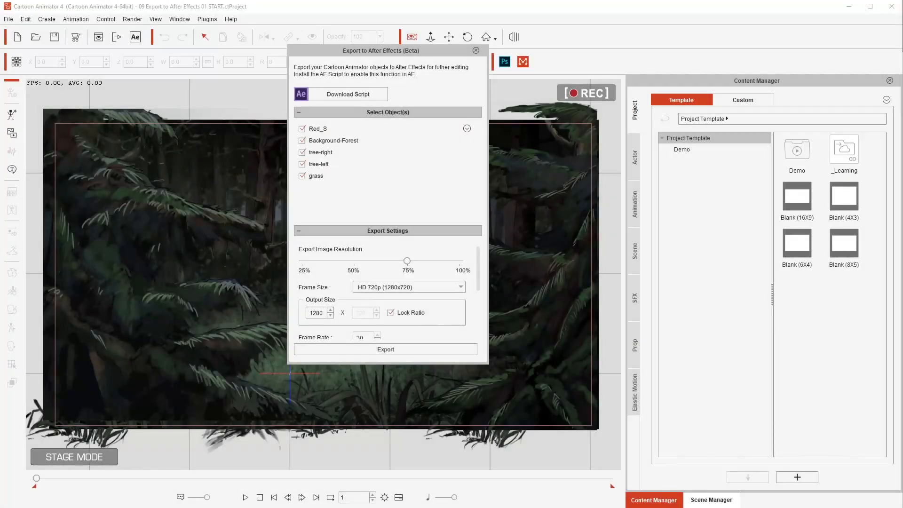
mouse_move(377, 169)
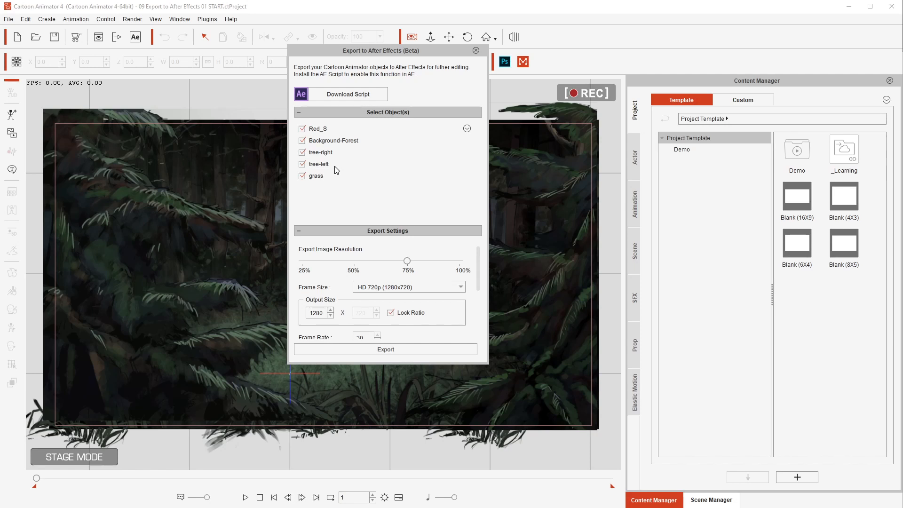
mouse_move(412, 168)
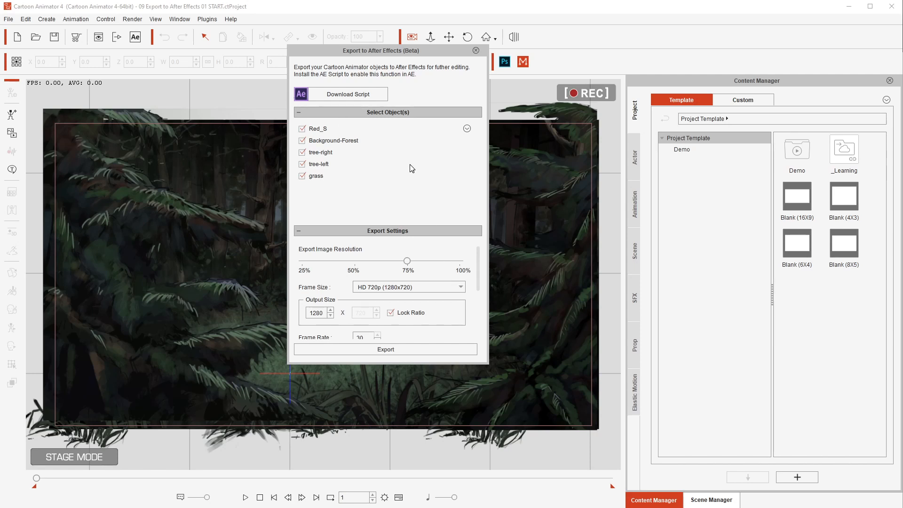
mouse_move(375, 271)
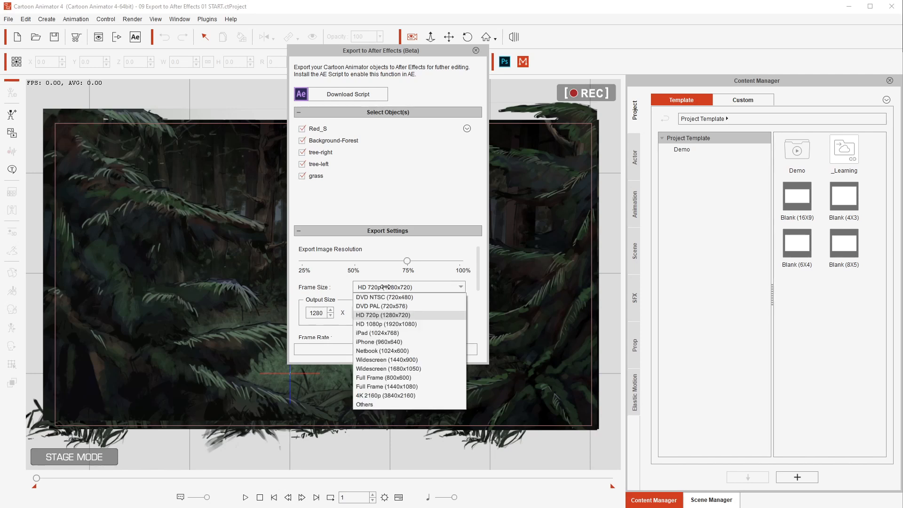
Set the export frame size to HD 1080p (1920x1080) and start exporting
left_click(385, 323)
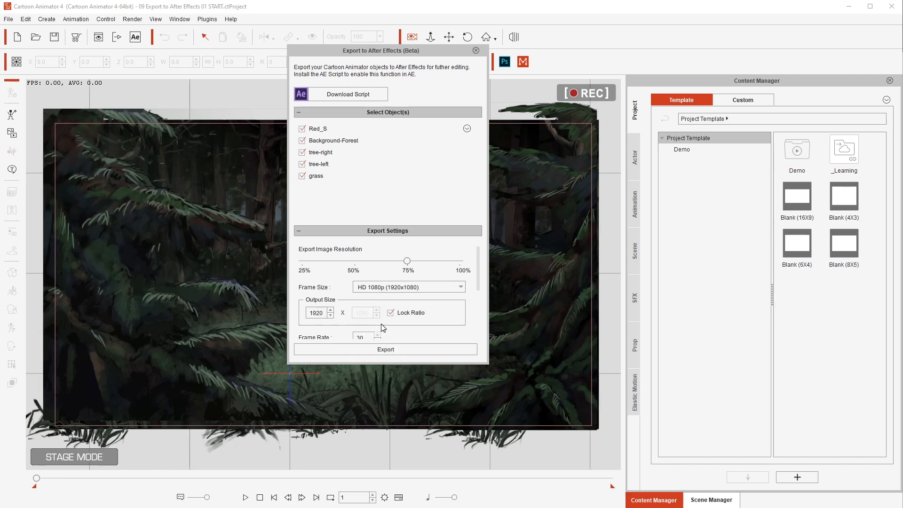
mouse_move(396, 350)
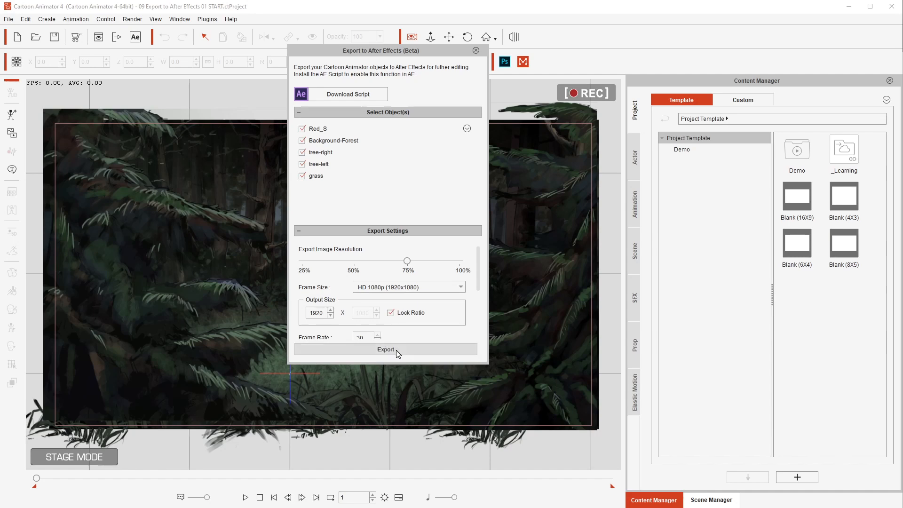
left_click(385, 349)
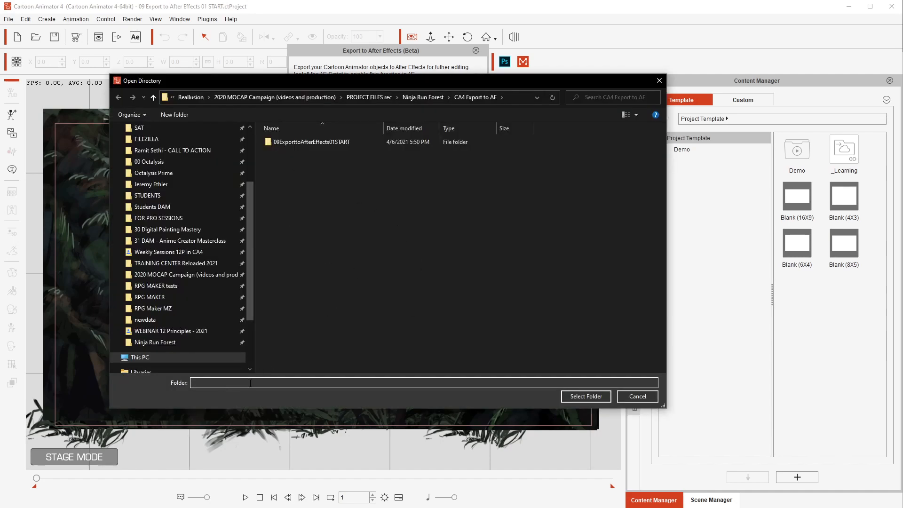
Create a folder named NEW and export the After Effects files into it
left_click(174, 114)
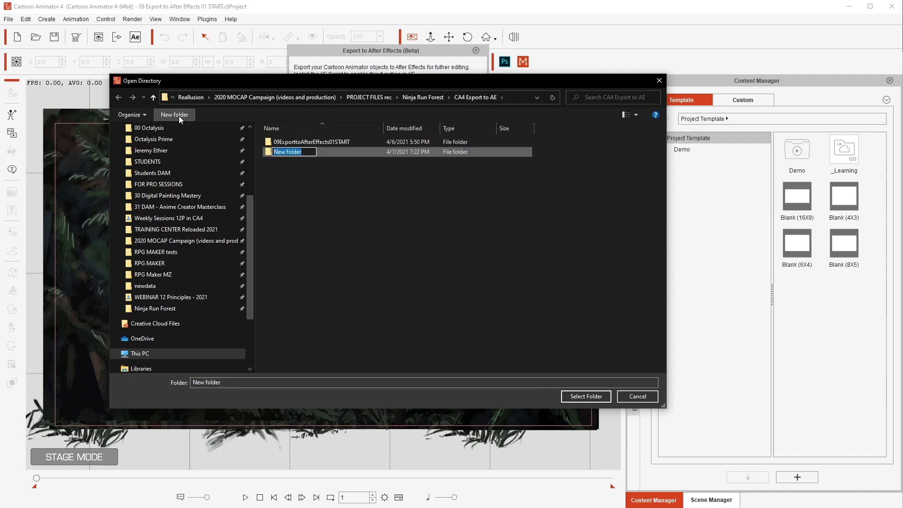
type("NEW")
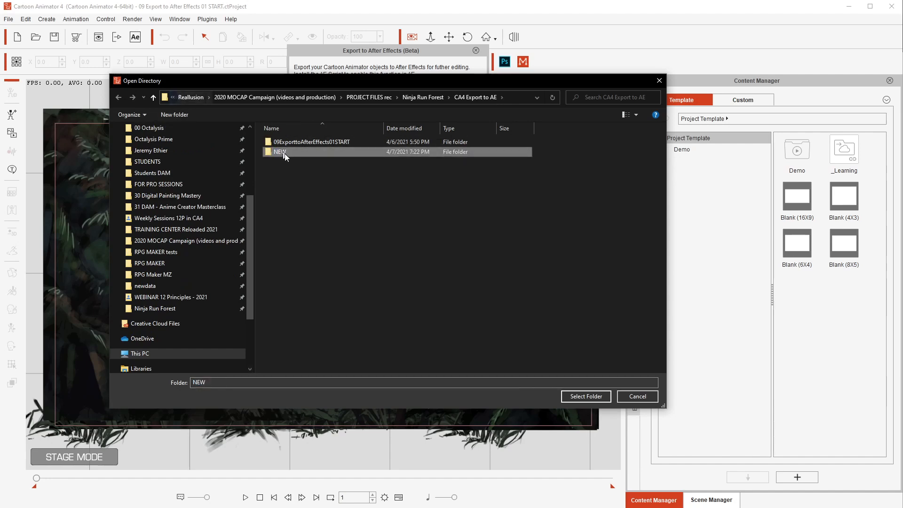
double_click(279, 152)
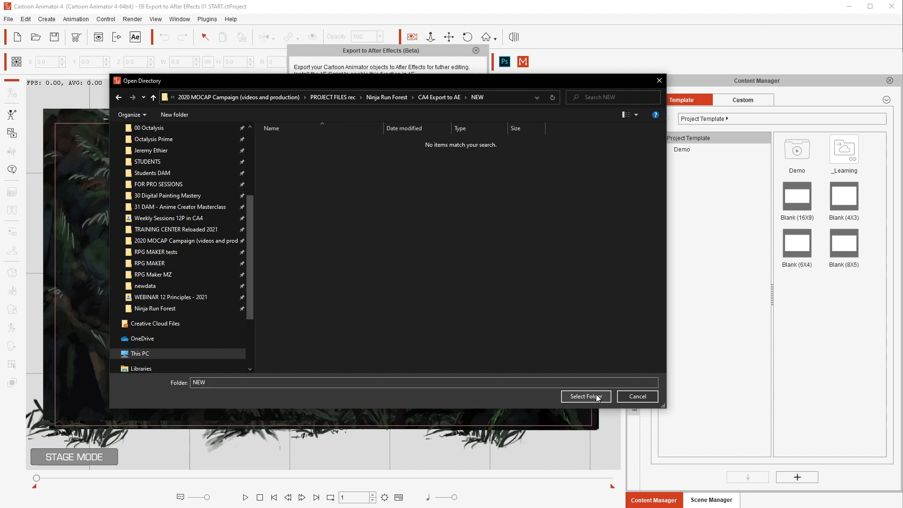
left_click(585, 396)
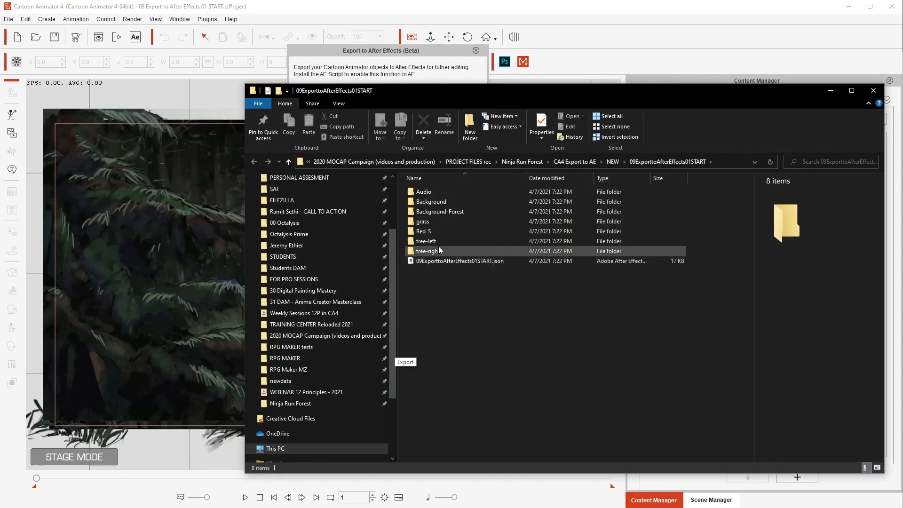
Inspect the tree-right folder and the 16.9 KB 09ExporttoAfterEffects01START.json file
left_click(426, 252)
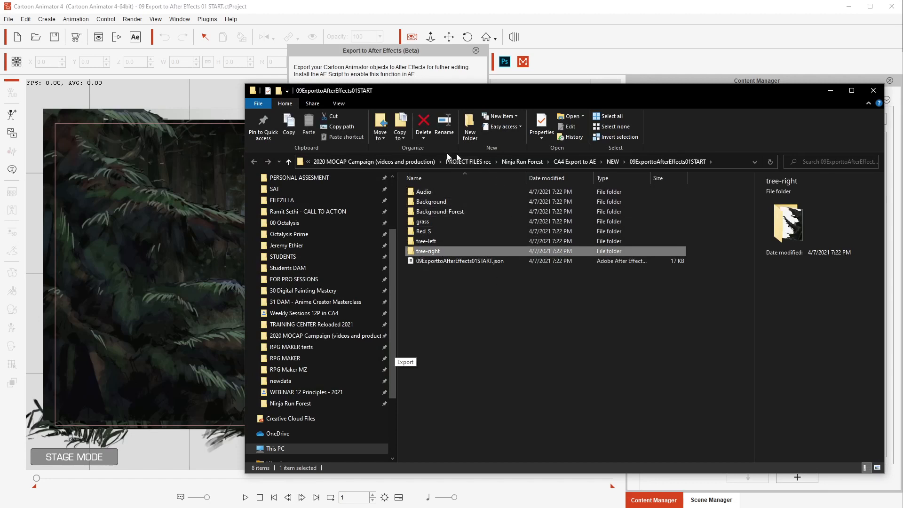
left_click(461, 261)
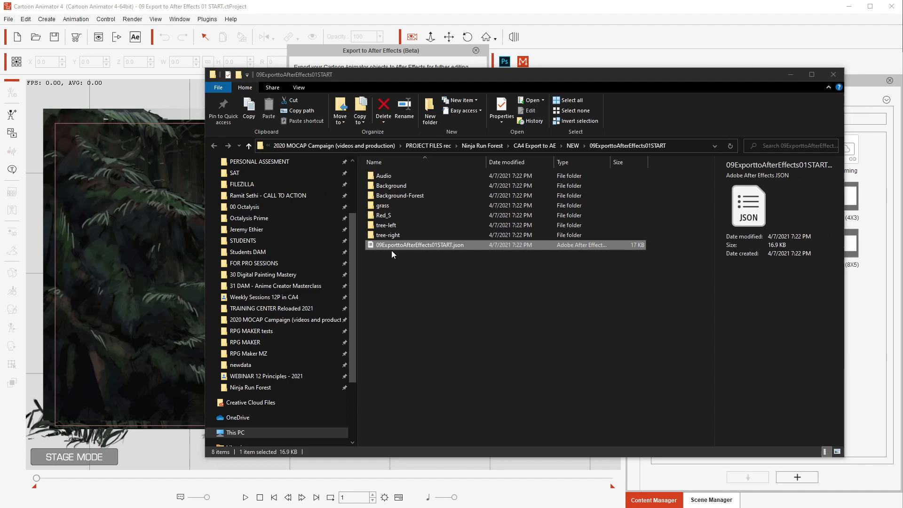
mouse_move(455, 254)
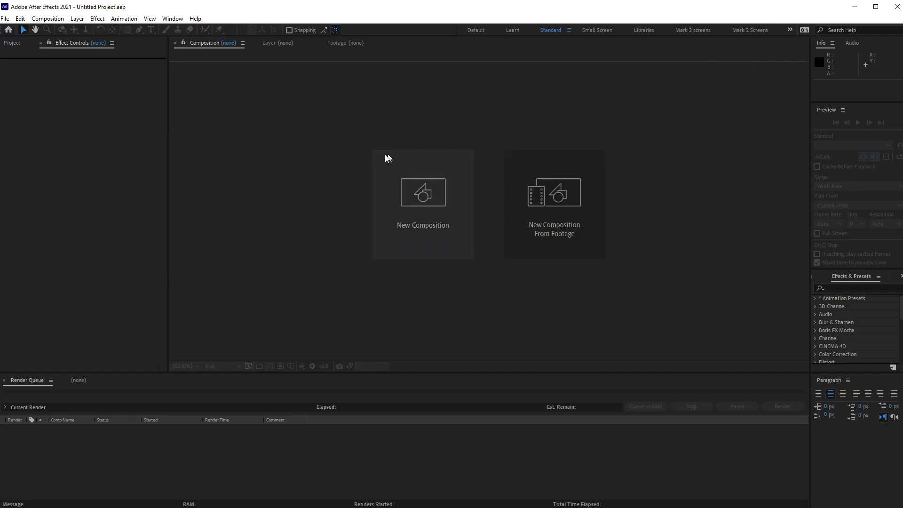
mouse_move(172, 18)
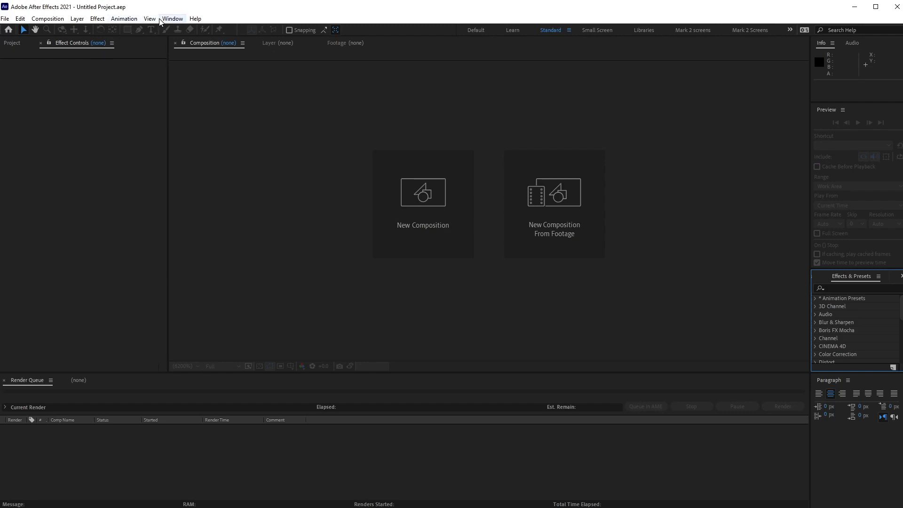
Import 09ExporttoAfterEffects01START.json through the Cartoon Animator - AE Script panel
left_click(172, 19)
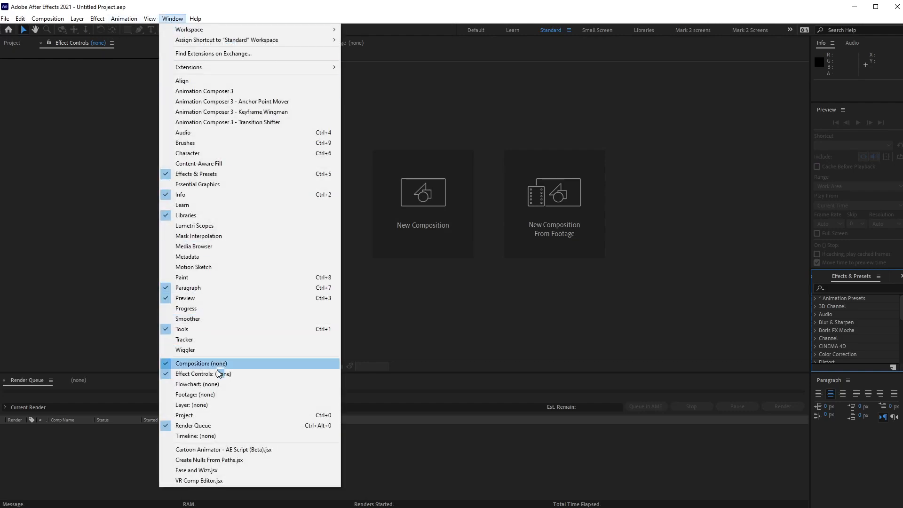
mouse_move(240, 453)
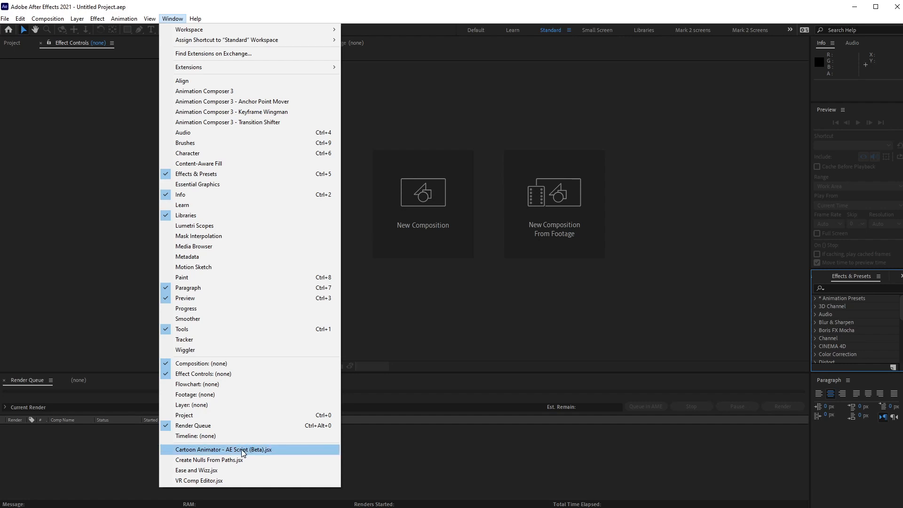
left_click(223, 449)
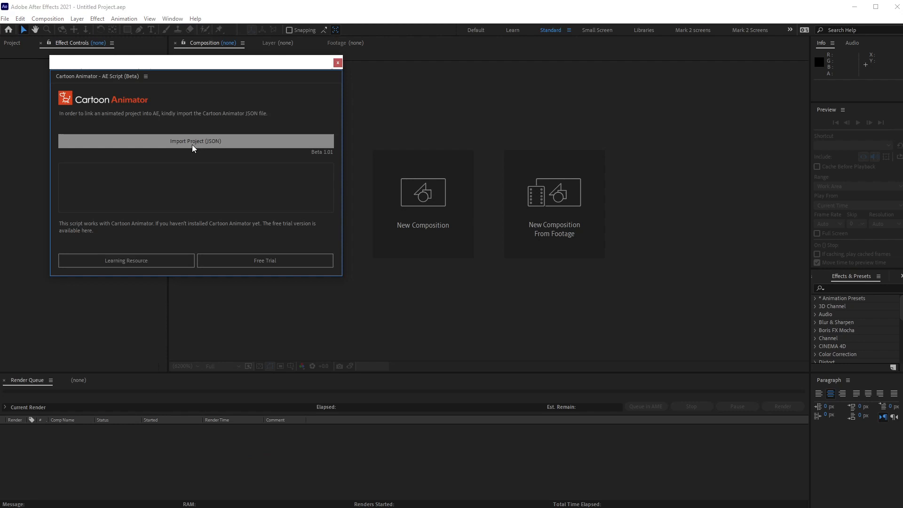
left_click(196, 141)
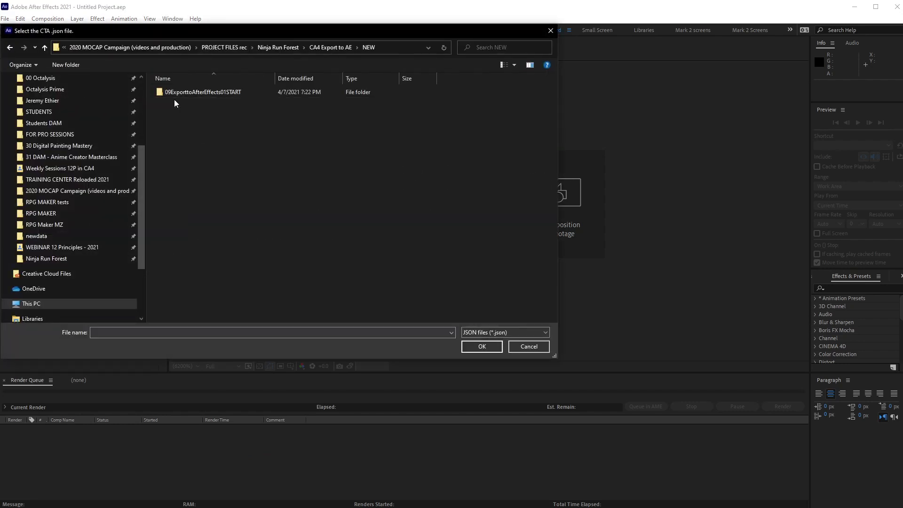
double_click(203, 92)
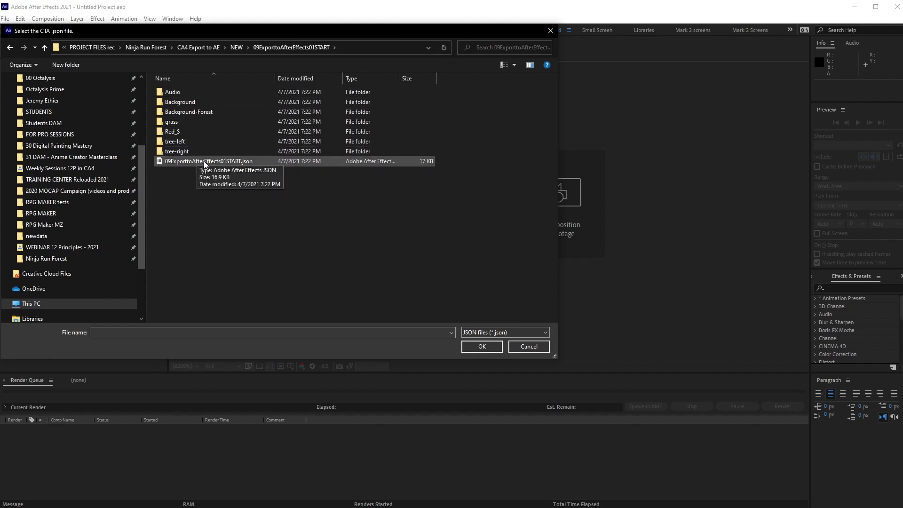
left_click(210, 160)
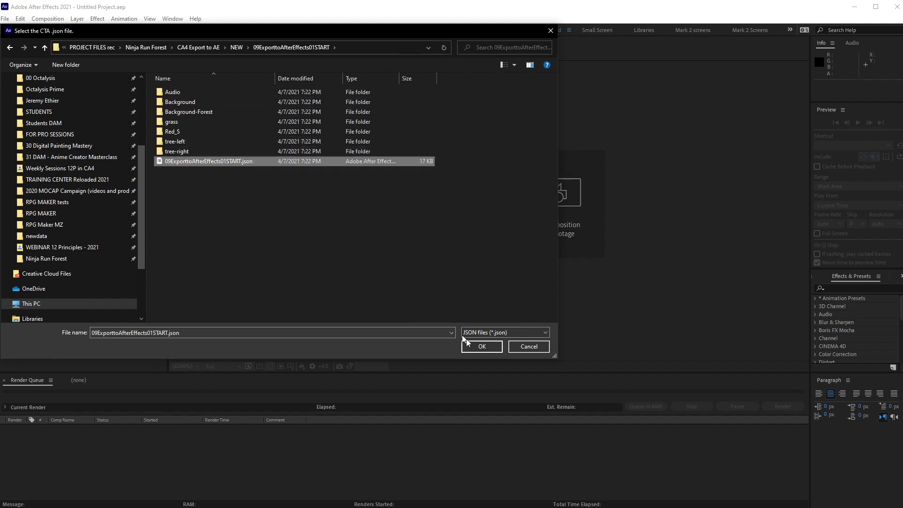
left_click(481, 346)
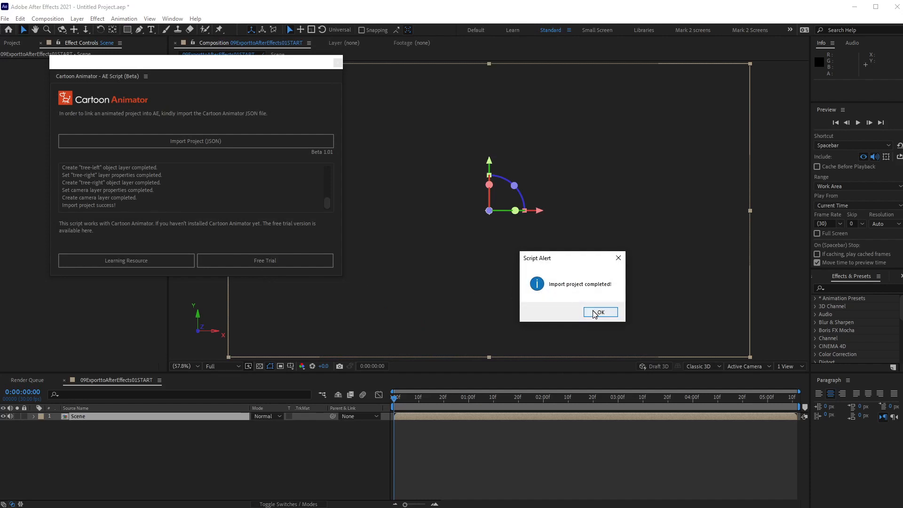
Dismiss the import notice, open the Scene composition, and add Camera 1
left_click(599, 312)
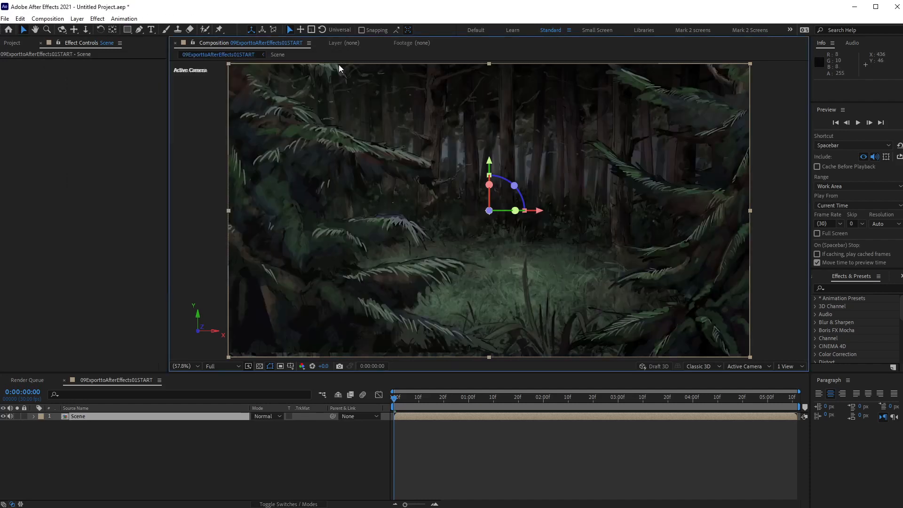
left_click(455, 397)
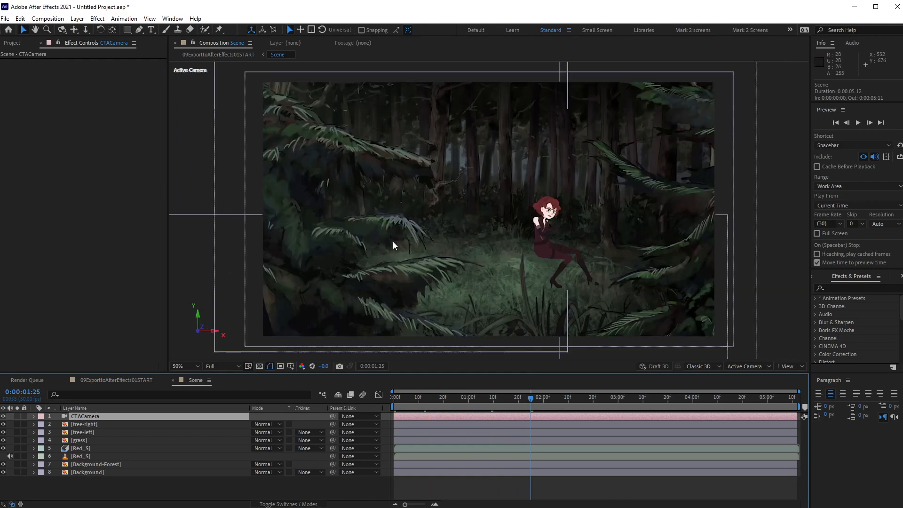
mouse_move(472, 197)
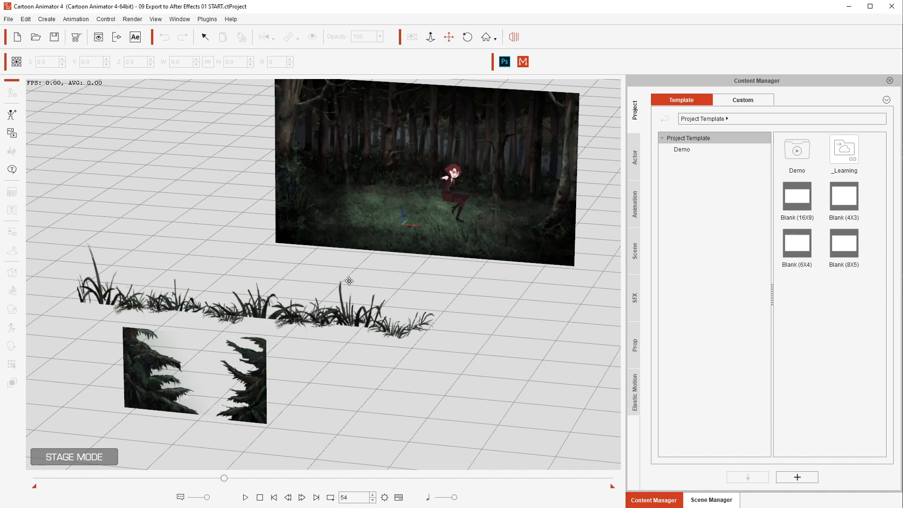
left_click(135, 36)
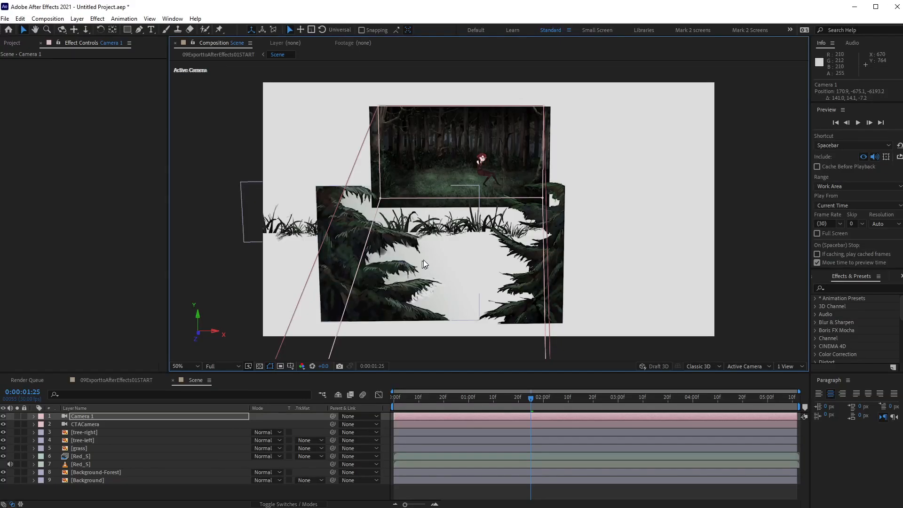
Select the foreground plant layers to begin blurring the forest scene
left_click(82, 440)
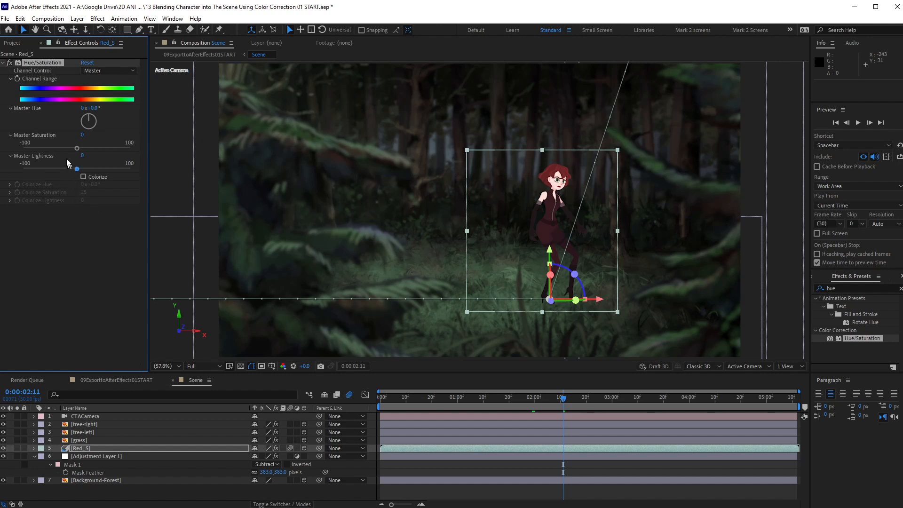
Lower Red_S saturation and Levels output white, then switch Curves to the green channel
left_click_drag(76, 148, 56, 148)
type("levels")
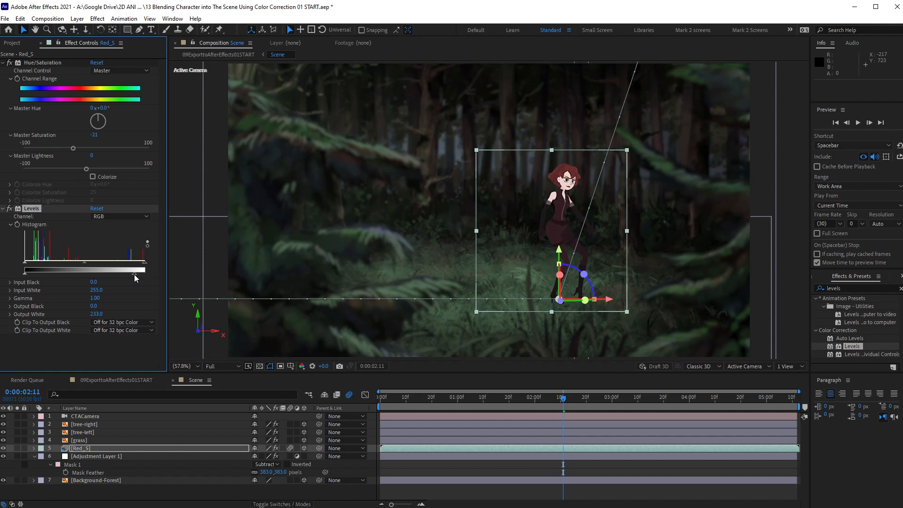
left_click_drag(138, 270, 128, 270)
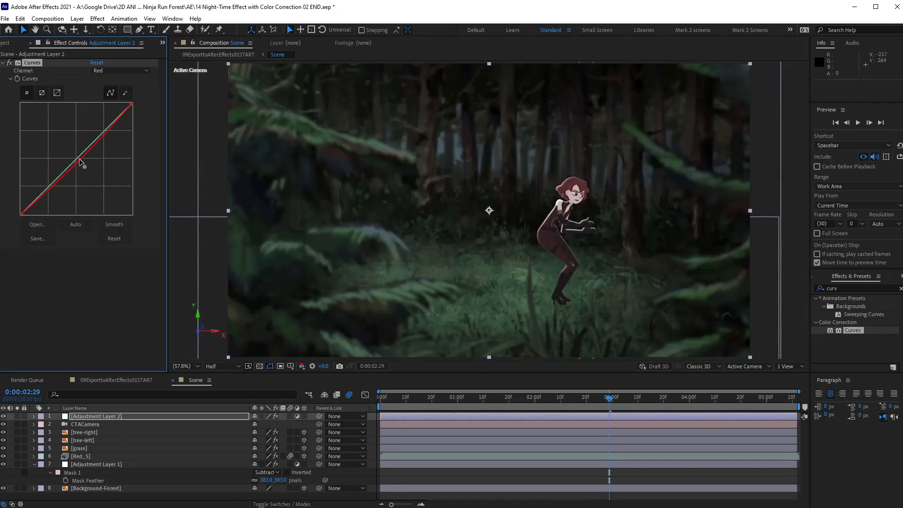
left_click(119, 70)
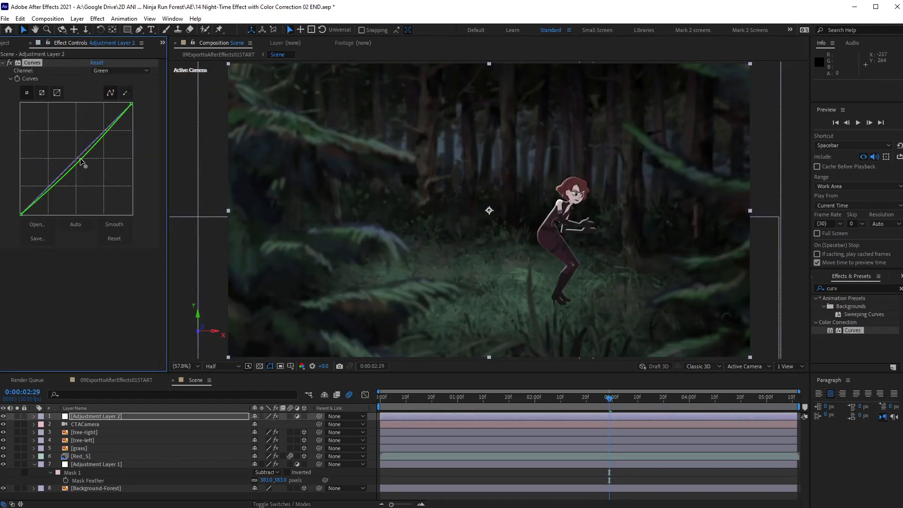
left_click(120, 70)
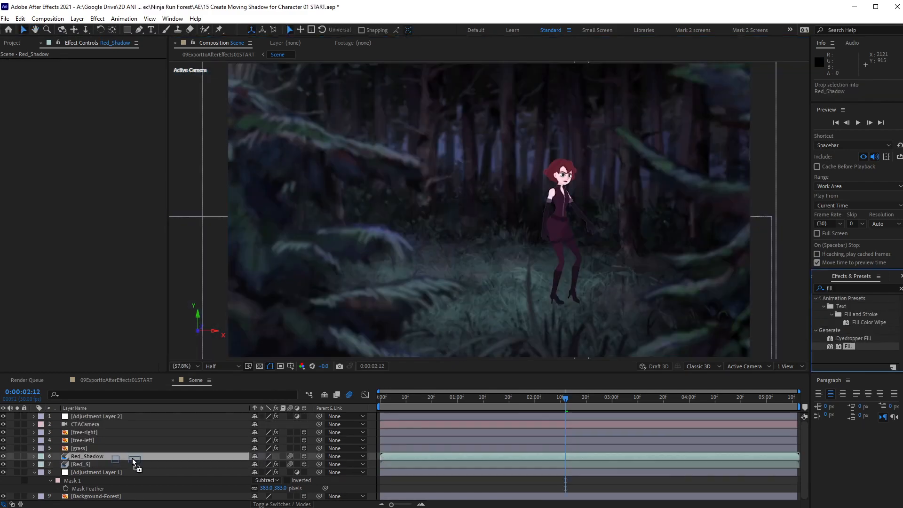
Apply the Fill effect to the Red_Shadow layer
left_click(95, 87)
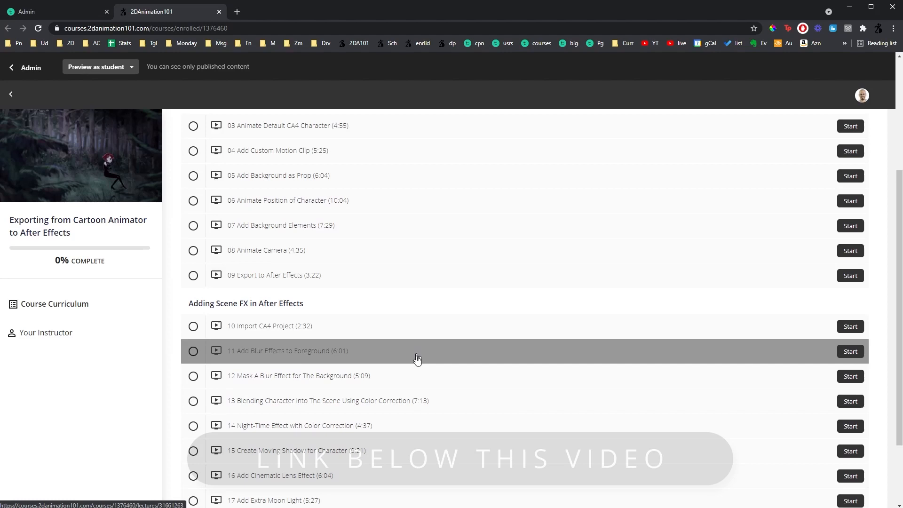
Scroll the curriculum down and back up to the Animating in Cartoon Animator section
scroll("down", 3)
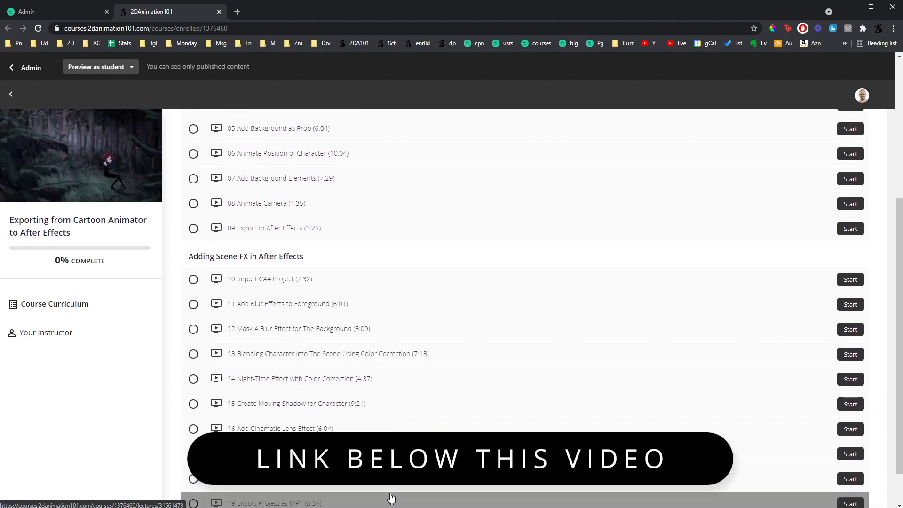
scroll("up", 3)
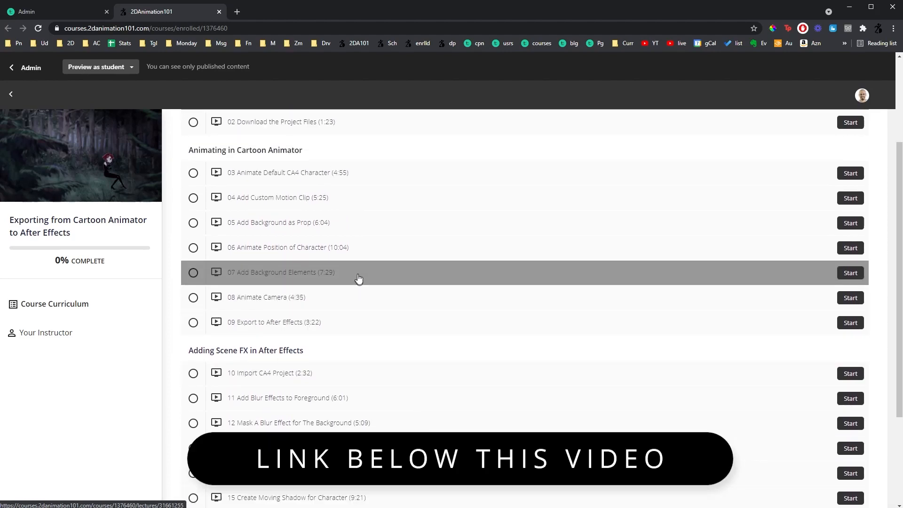
mouse_move(349, 192)
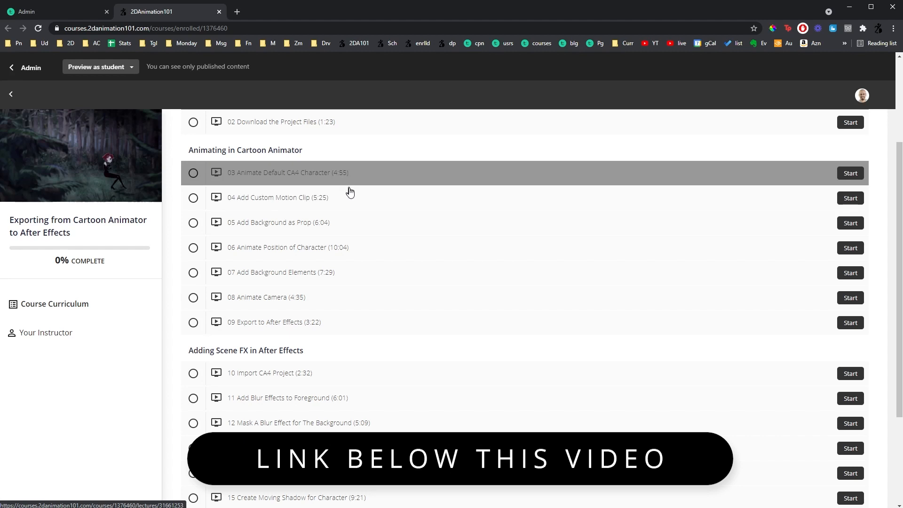
mouse_move(349, 322)
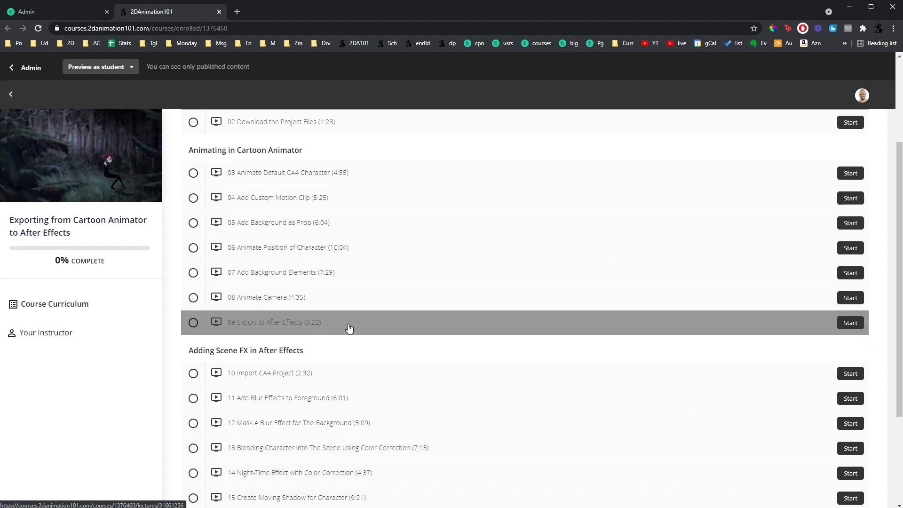
mouse_move(351, 398)
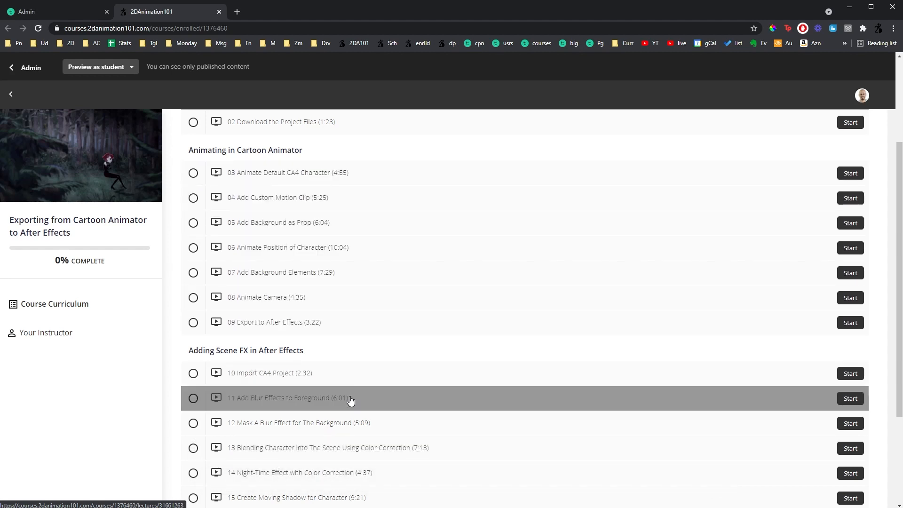